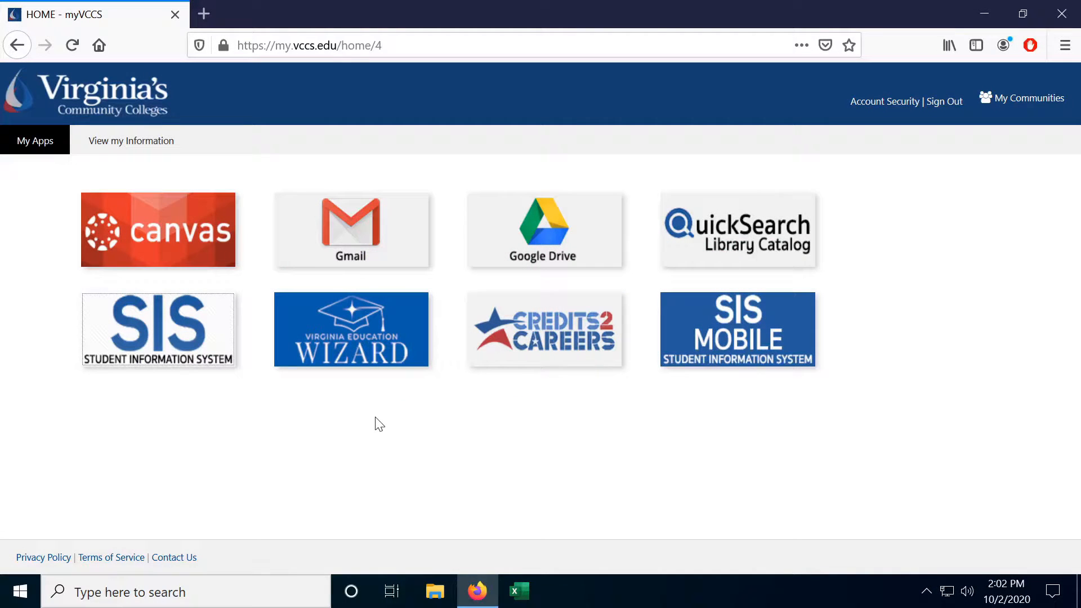
mouse_move(142, 319)
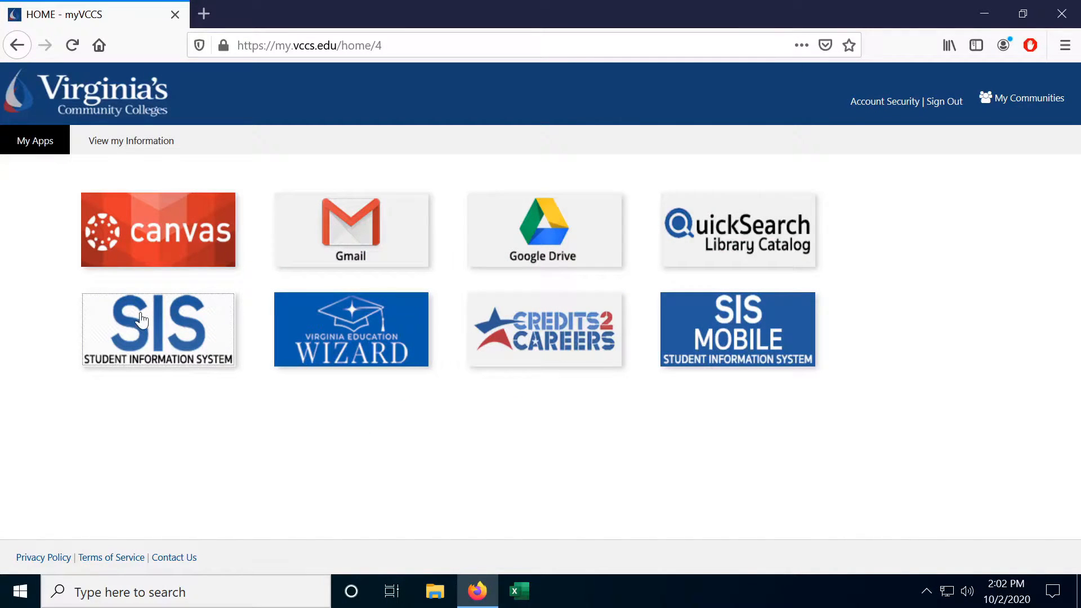
Open the SIS tile's View Unofficial Transcript page under Academic Records
left_click(158, 330)
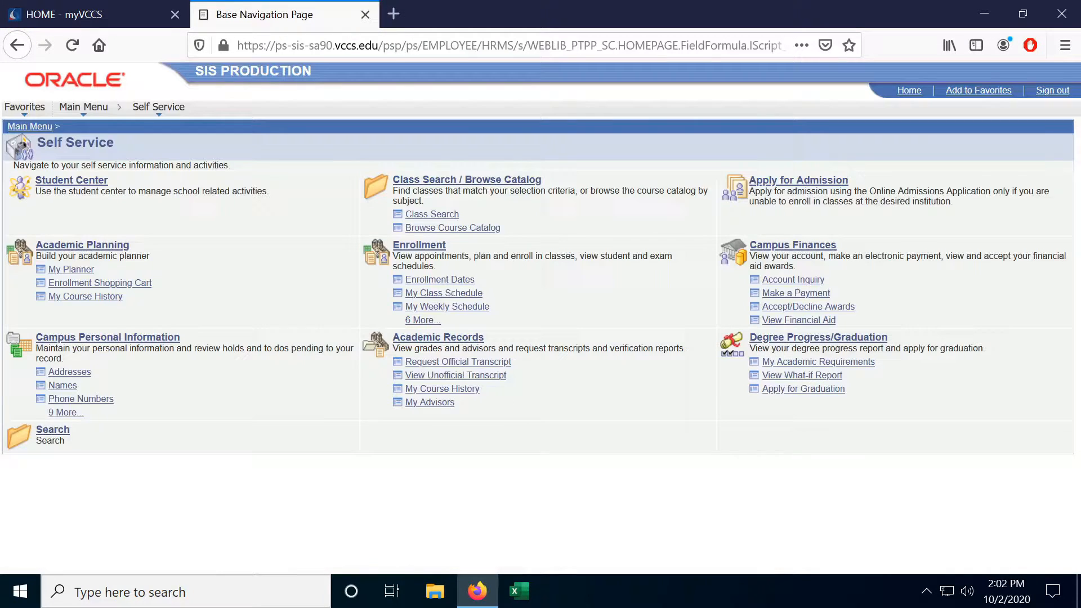
mouse_move(436, 370)
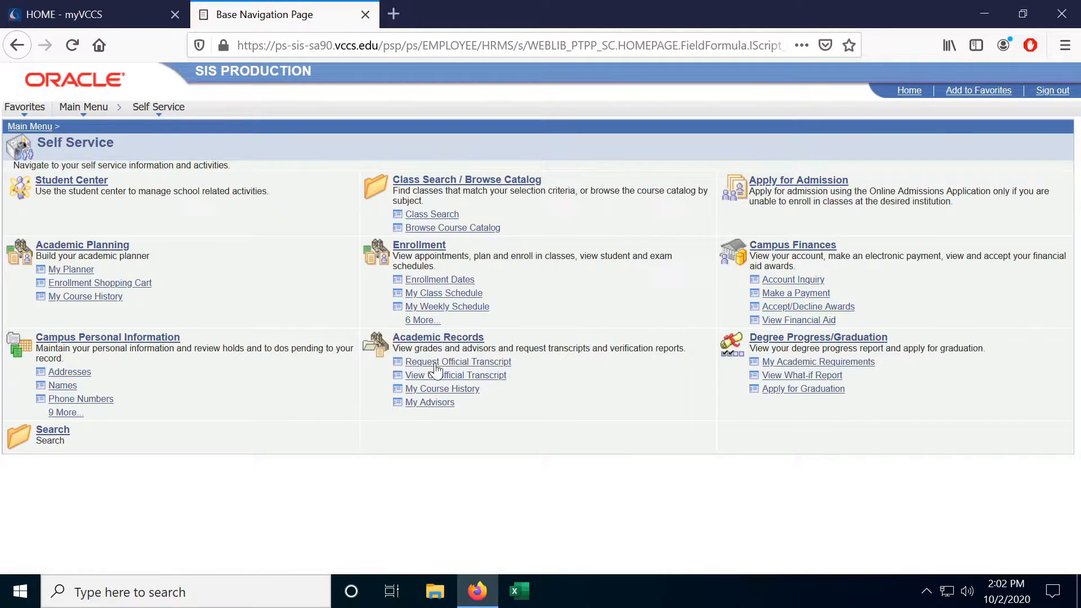
mouse_move(455, 375)
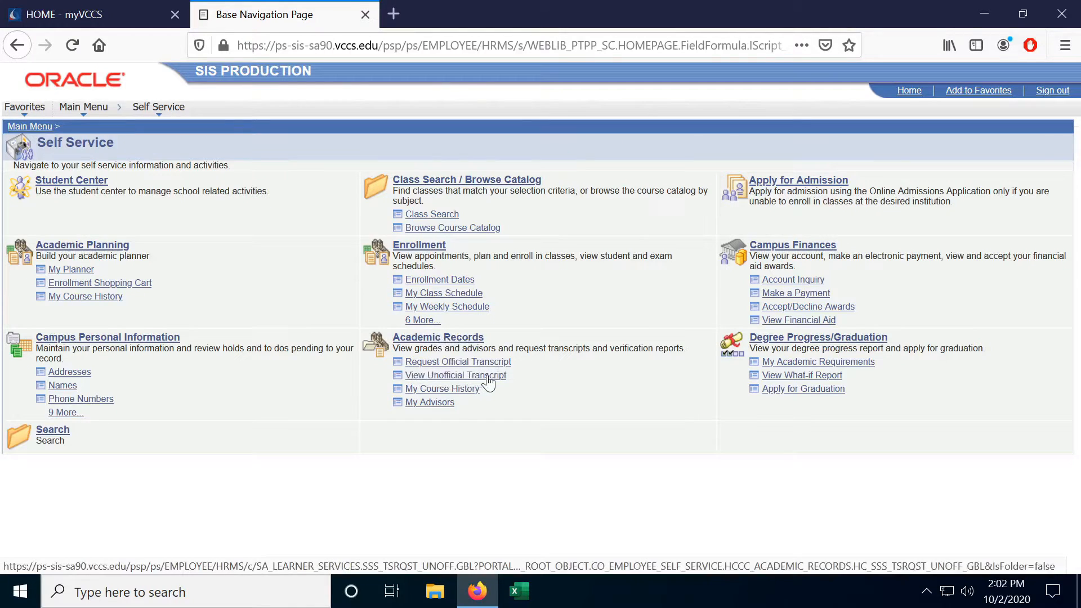
left_click(455, 375)
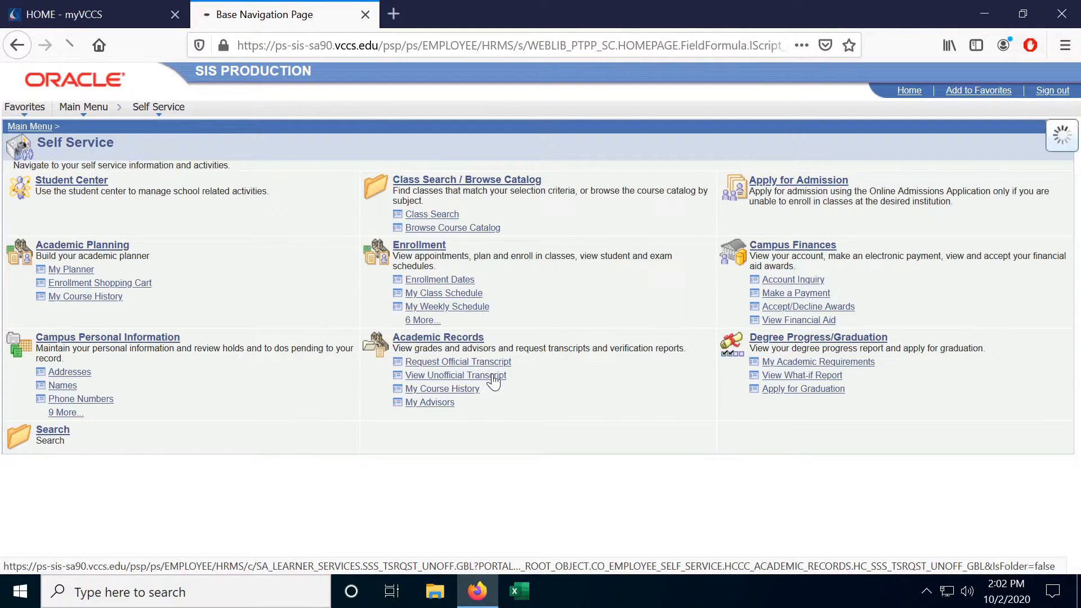
Request the Credit - Unofficial Transcript report for Thomas Nelson Comm. College
left_click(454, 374)
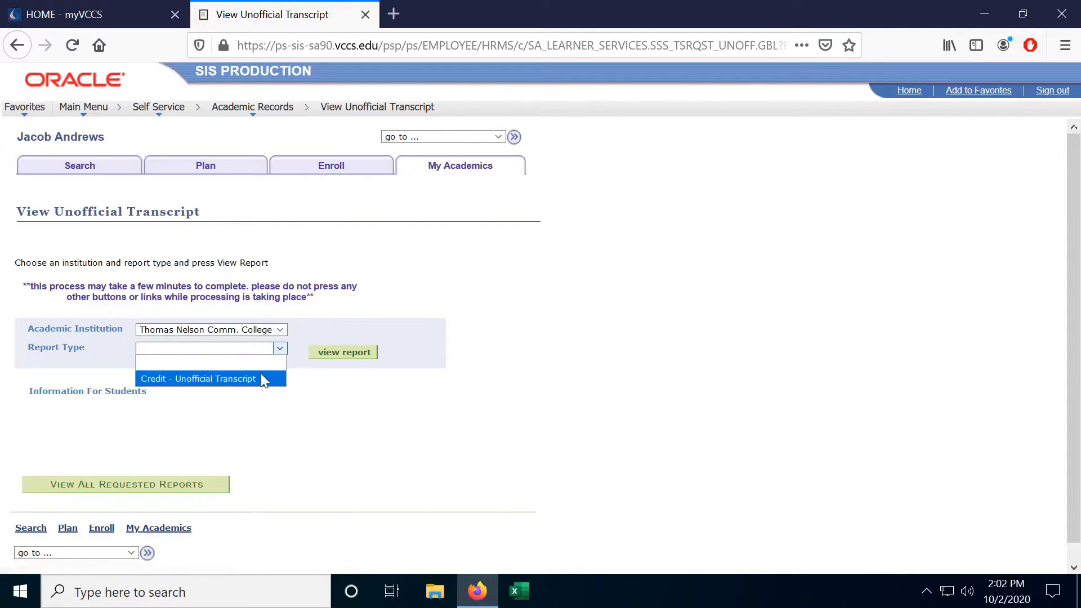
left_click(197, 378)
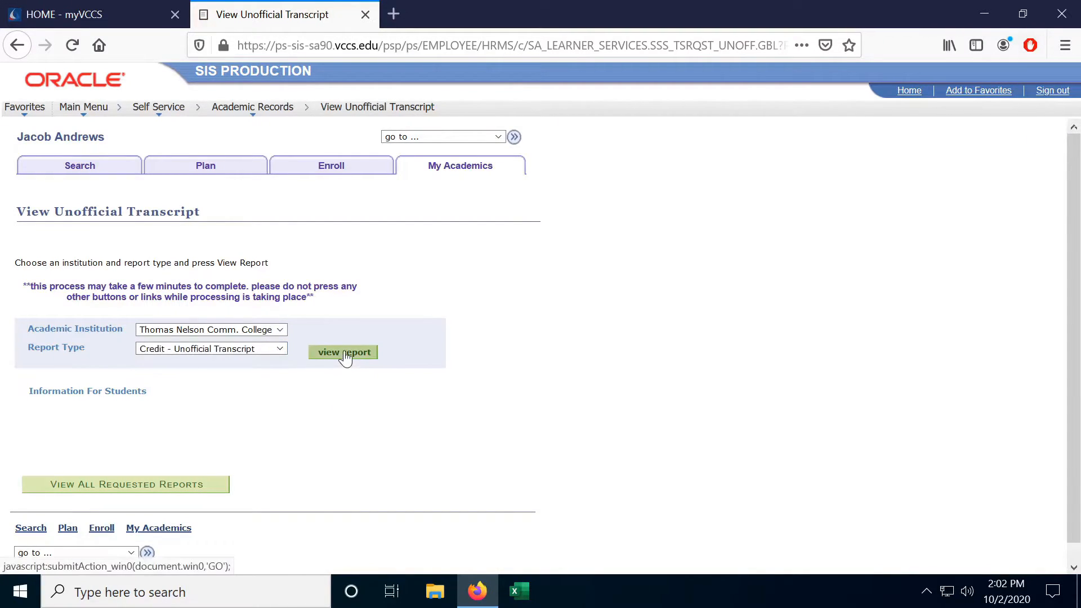
left_click(343, 353)
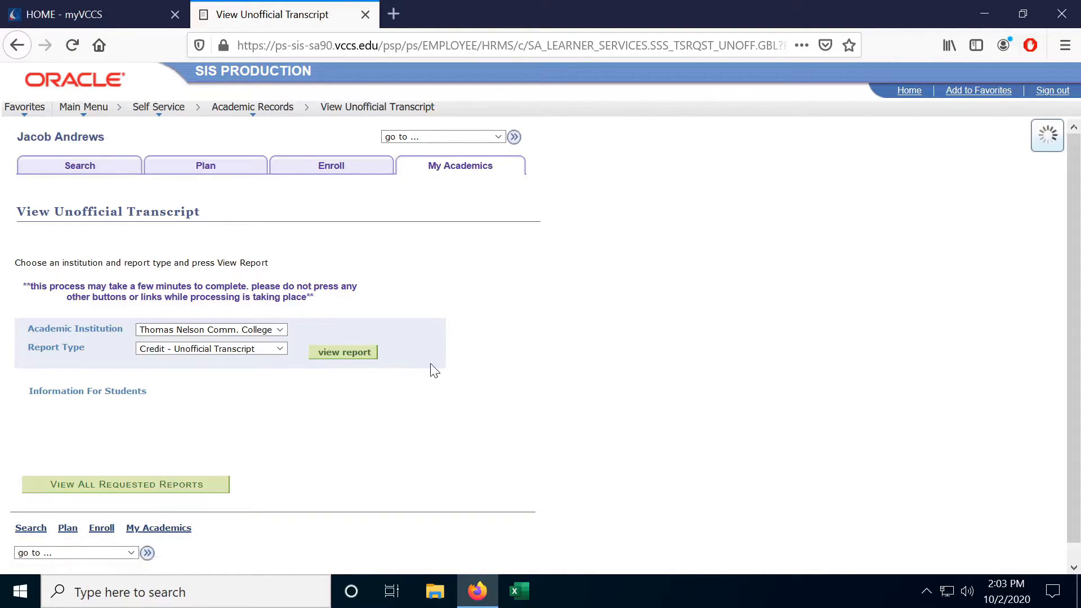
Allow Firefox pop-ups for ps-sis-sa90.vccs.edu so the transcript window opens
left_click(344, 353)
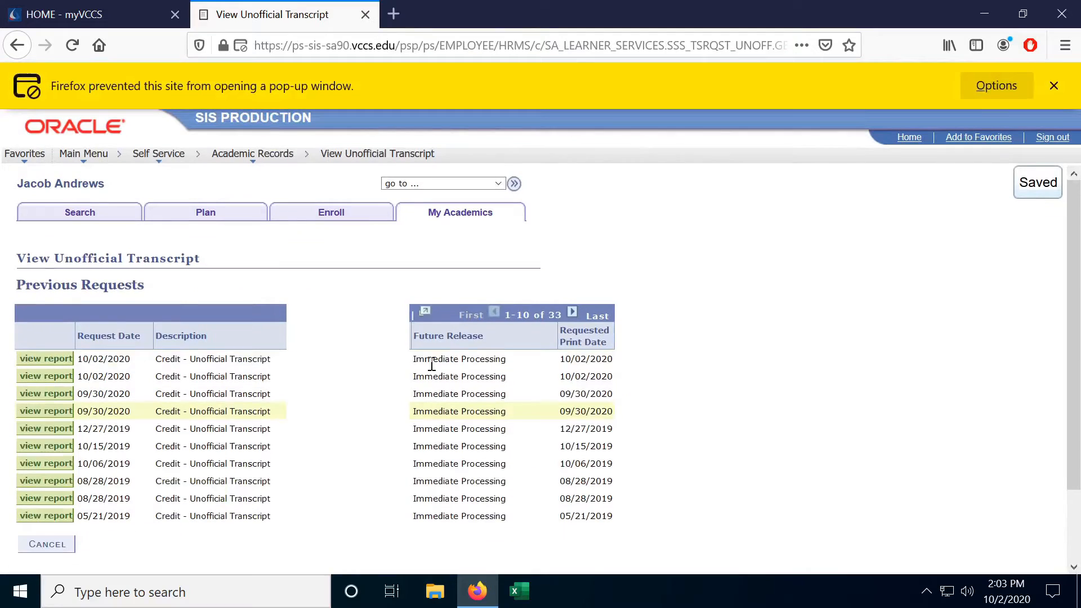
left_click(995, 85)
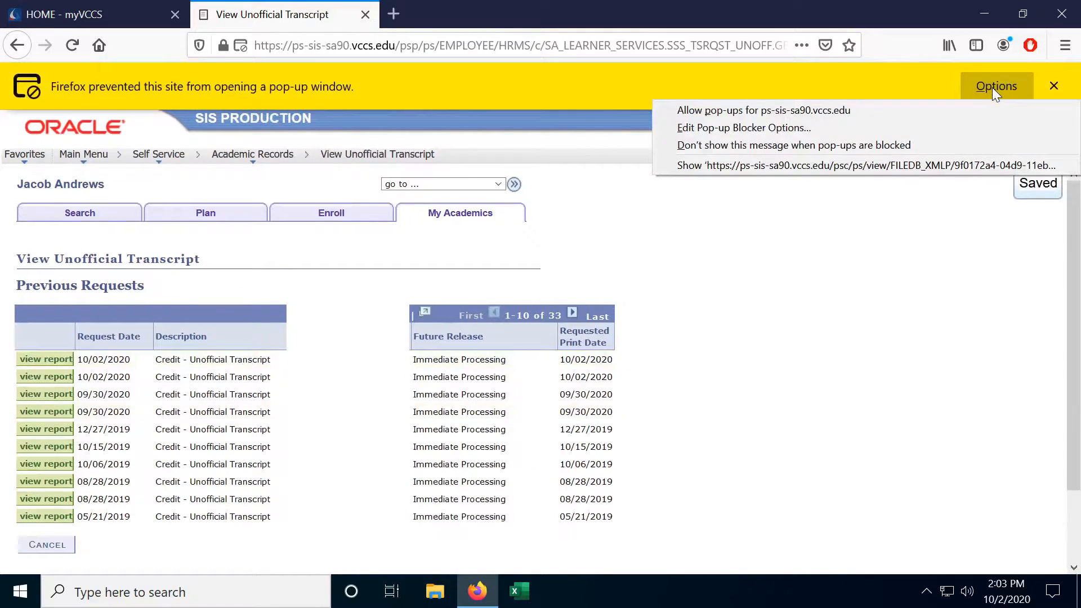
mouse_move(764, 110)
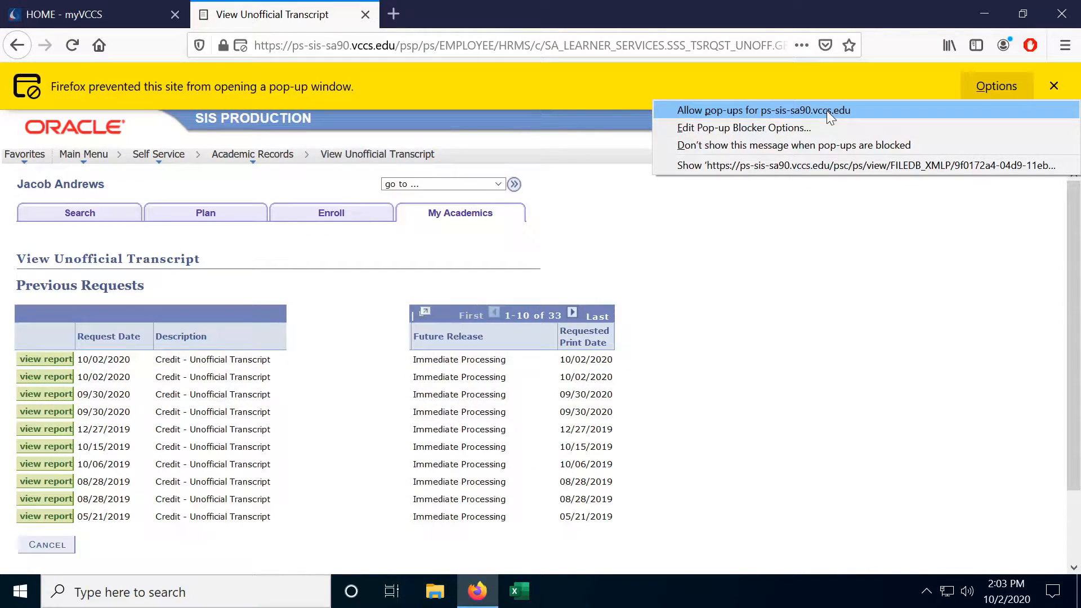
left_click(762, 110)
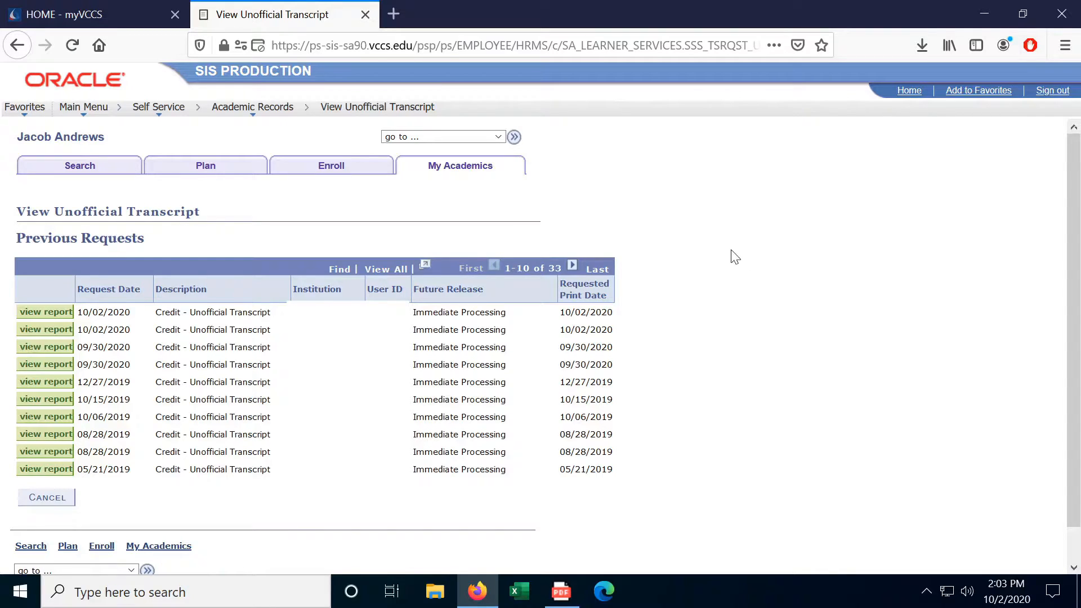
mouse_move(113, 208)
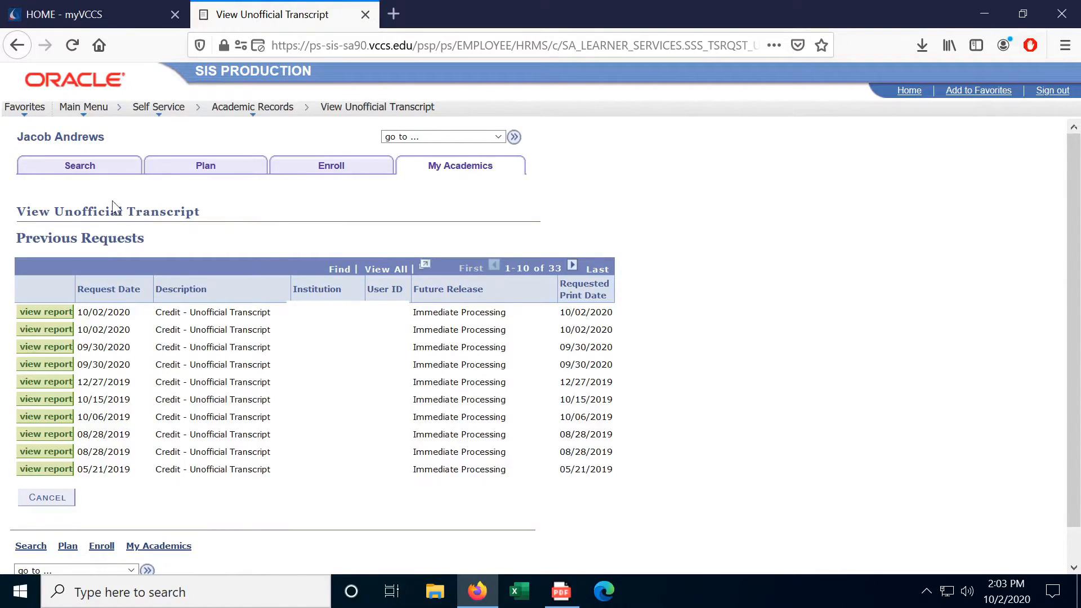
mouse_move(454, 240)
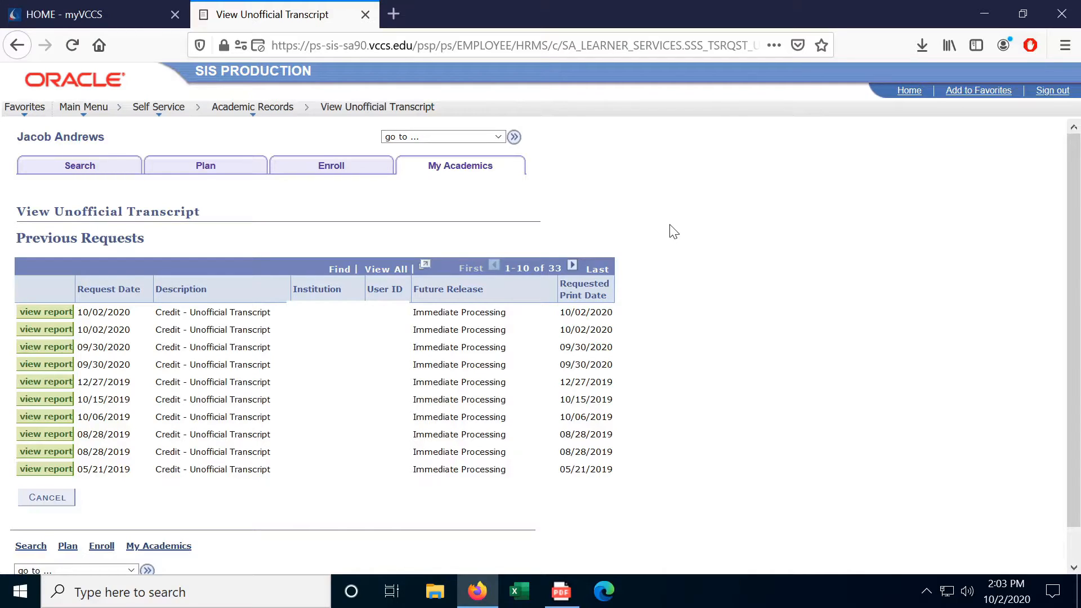
mouse_move(617, 330)
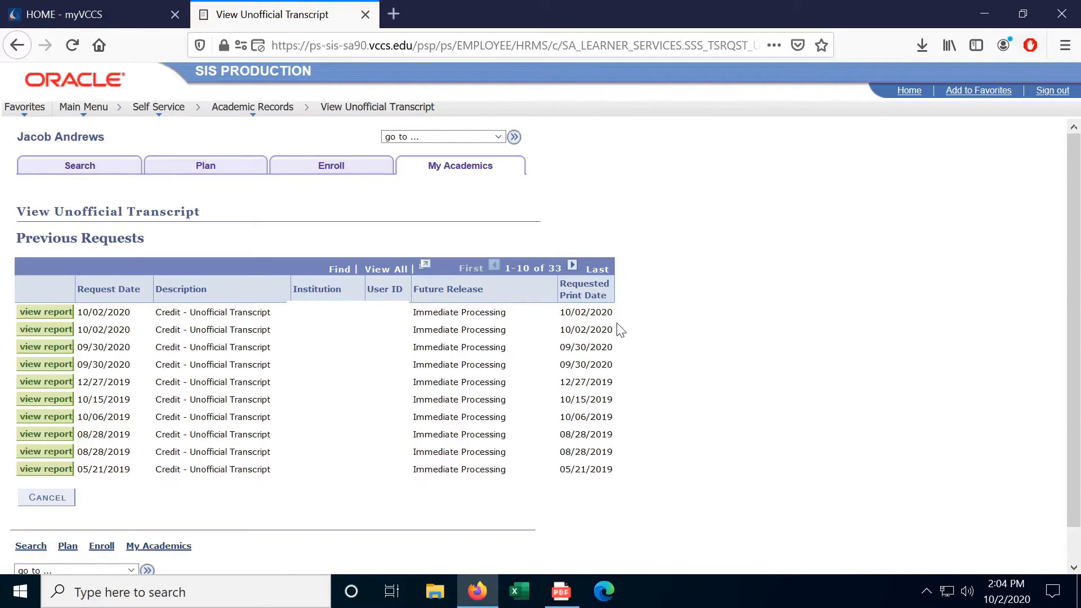
mouse_move(338, 215)
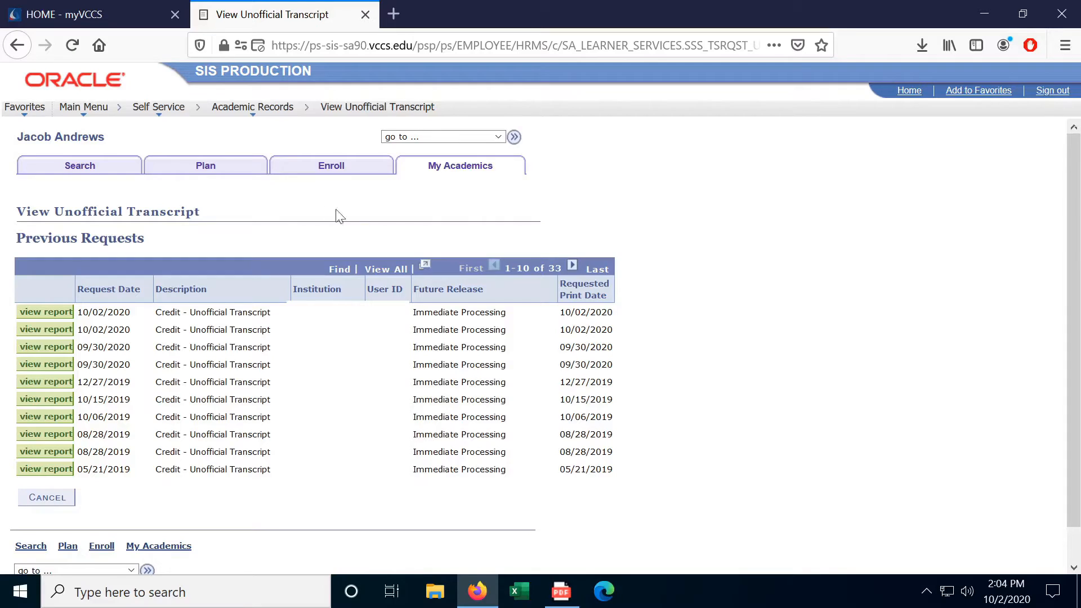
Show the Academic Records pages from the breadcrumb after the transcript PDF downloads
left_click(253, 107)
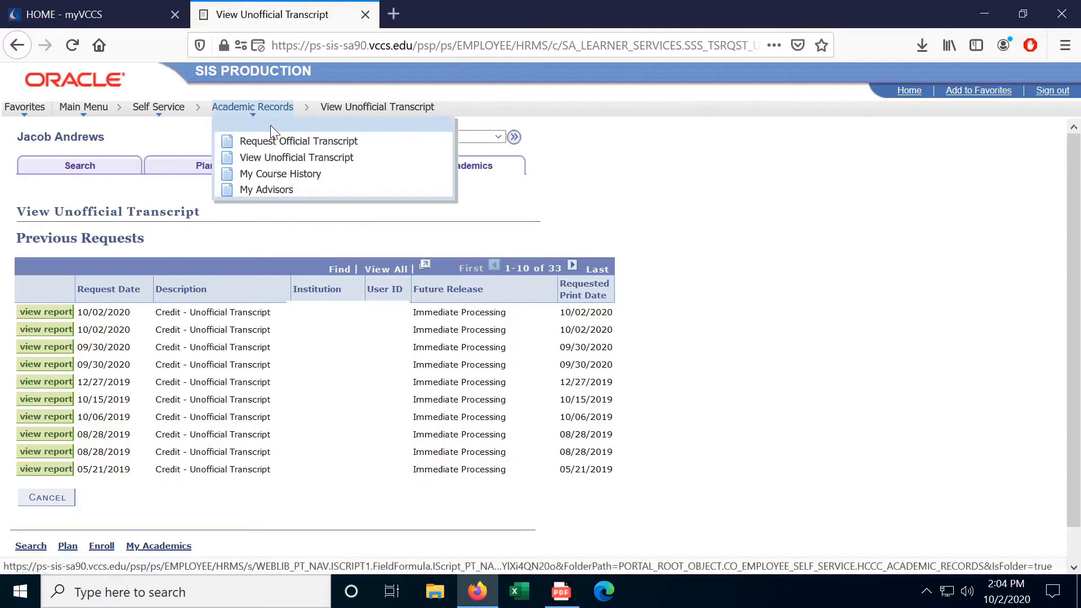
Open the Request Official Transcript form showing Immediate Processing and quantity 1
left_click(299, 141)
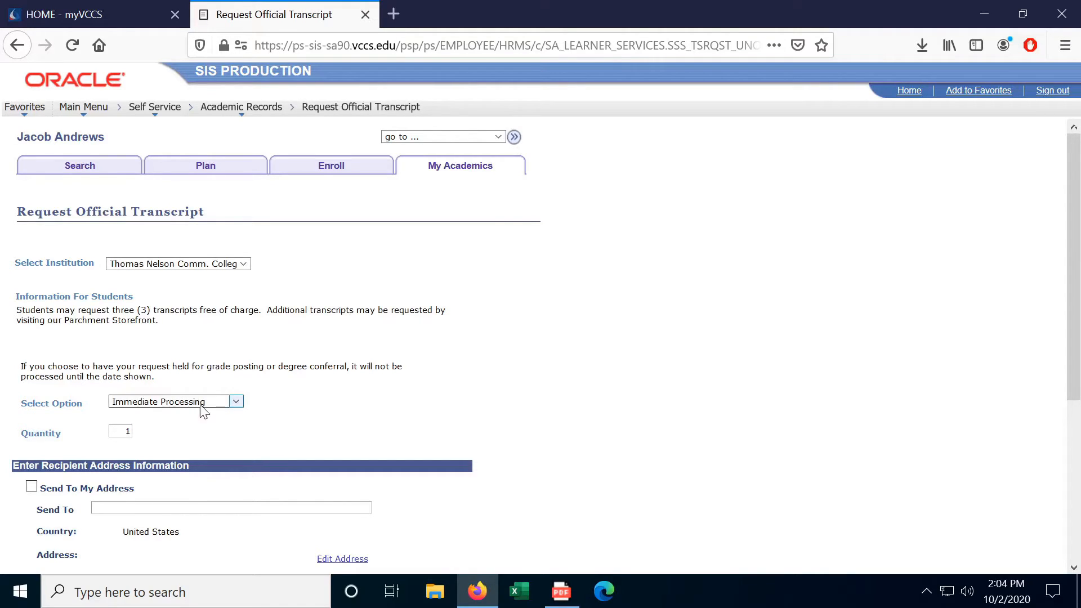
left_click(235, 401)
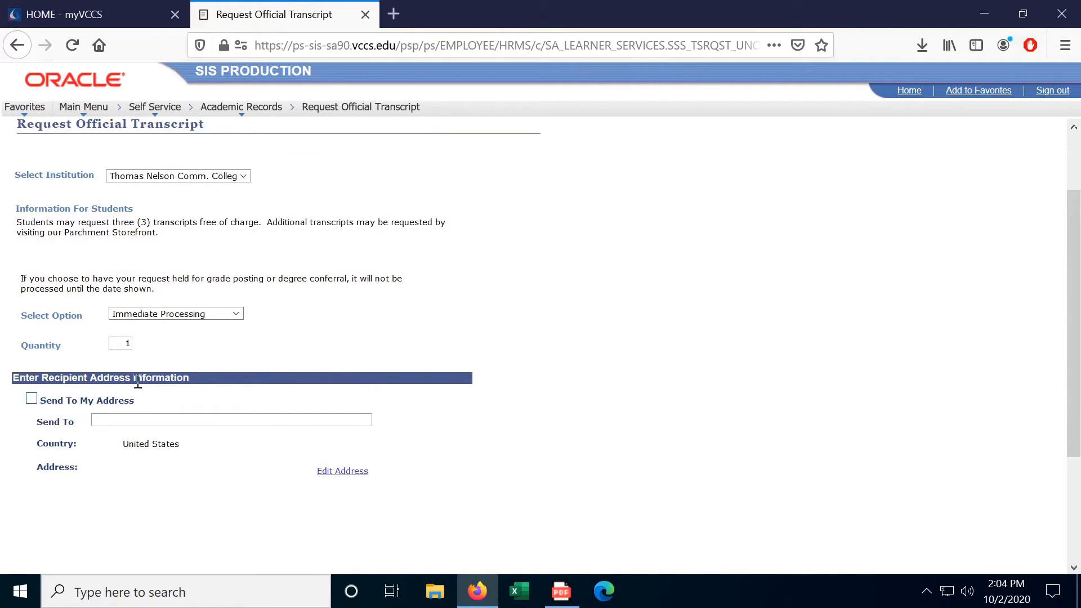
mouse_move(171, 378)
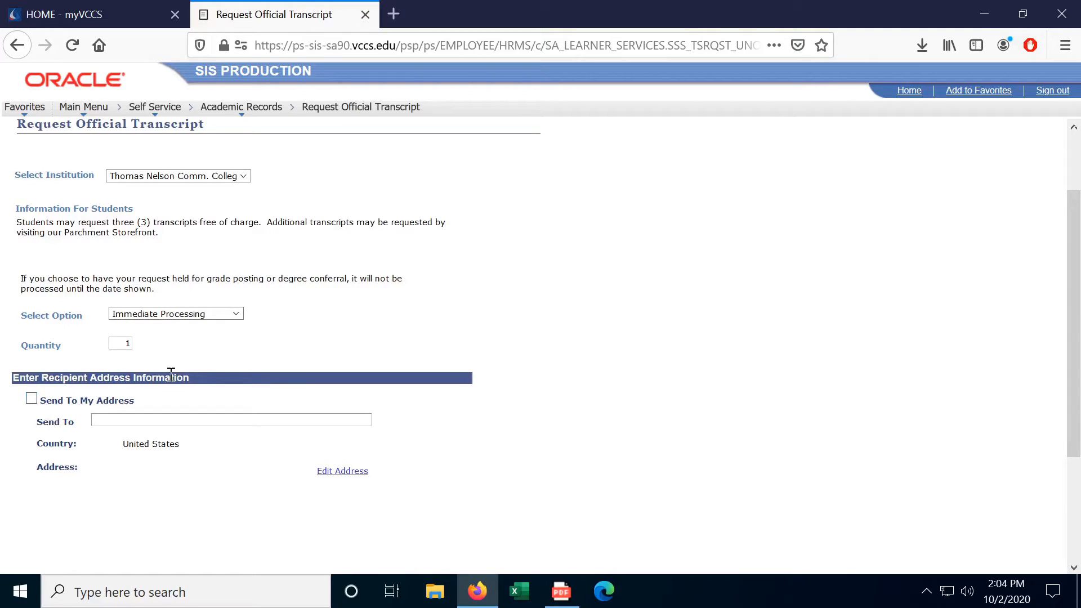